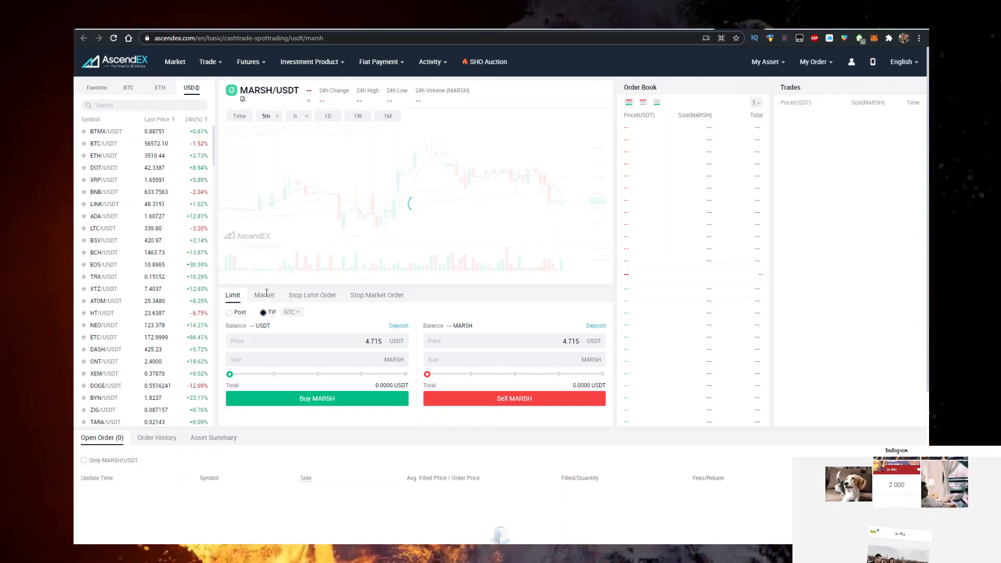
Step: Switch the MARSH/USDT order panel to the Market order form
left_click(264, 295)
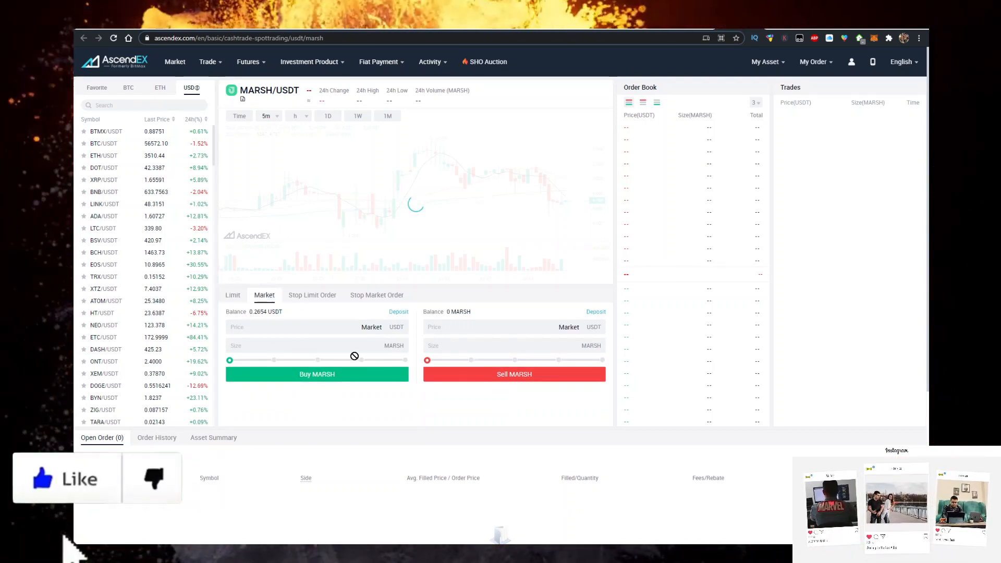